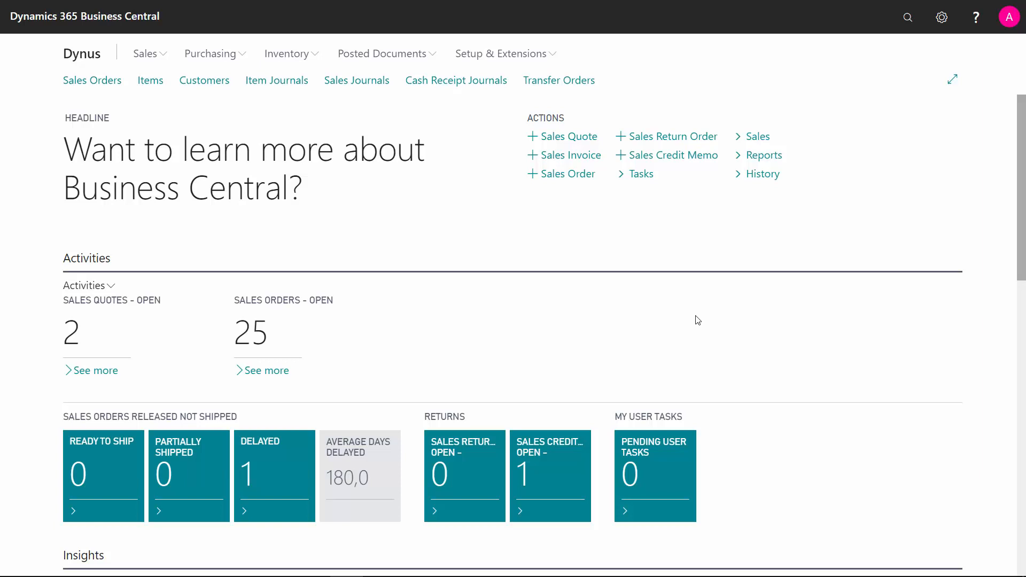
{"action": "mouse_move", "coordinate": [150, 81]}
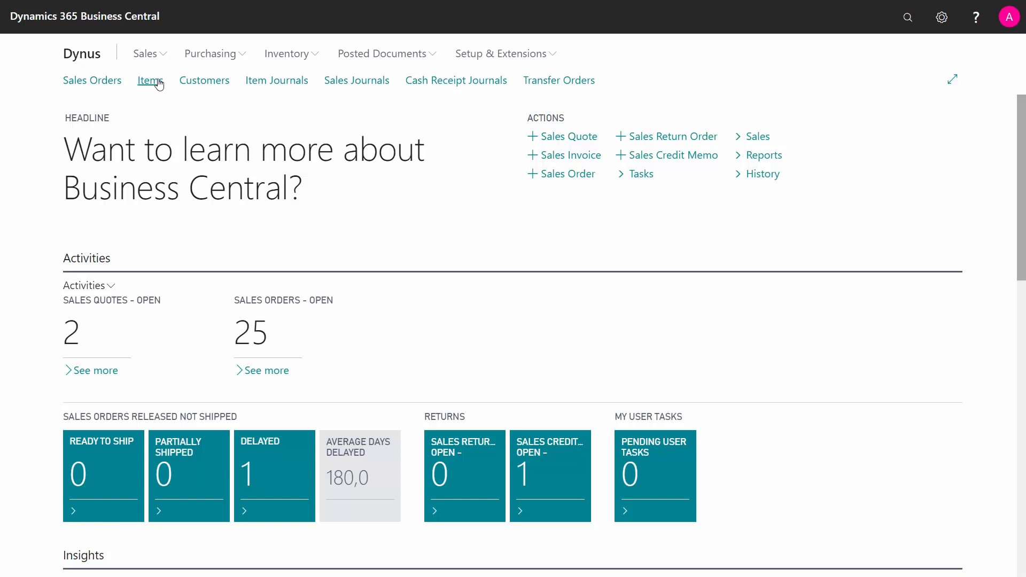
Open the Items list from the Role Center navigation bar.
{"action": "left_click", "coordinate": [149, 80]}
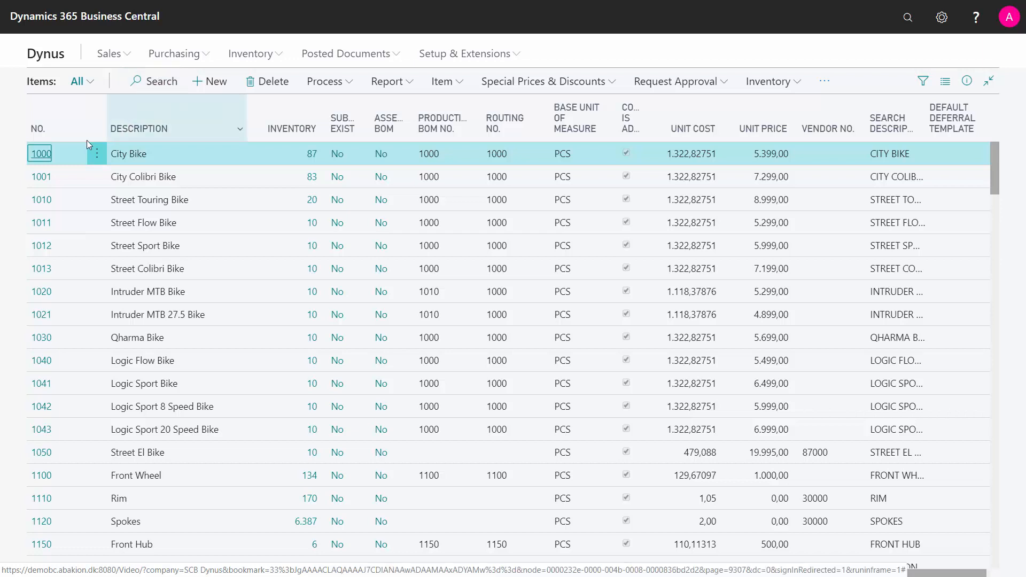
{"action": "mouse_move", "coordinate": [51, 155]}
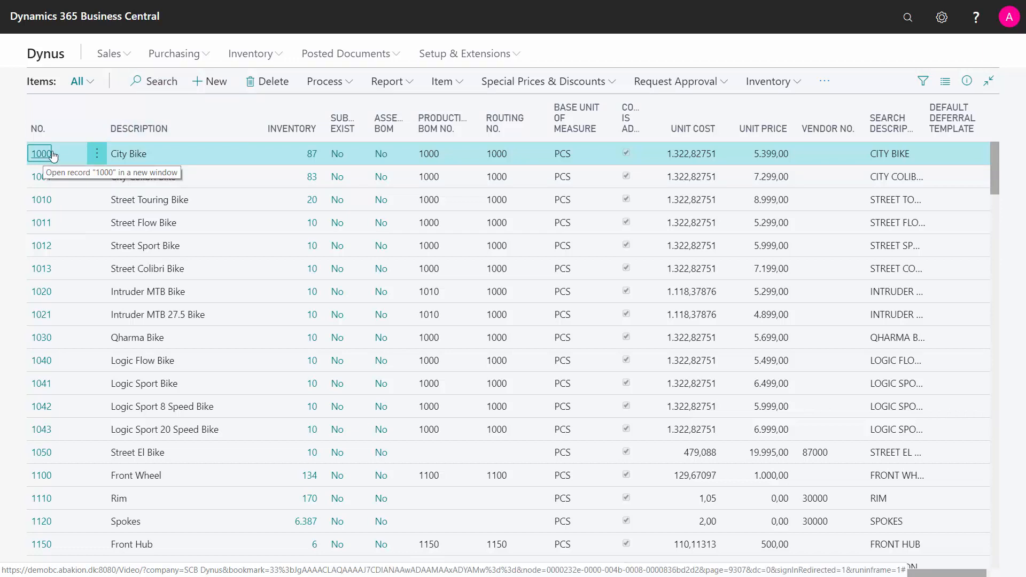
{"action": "mouse_move", "coordinate": [432, 156]}
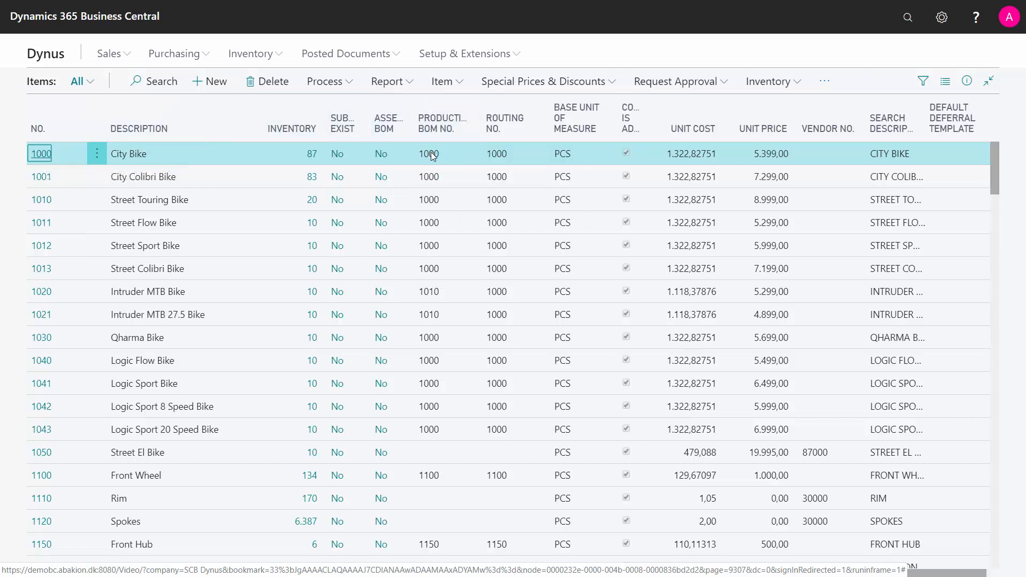
{"action": "mouse_move", "coordinate": [420, 159]}
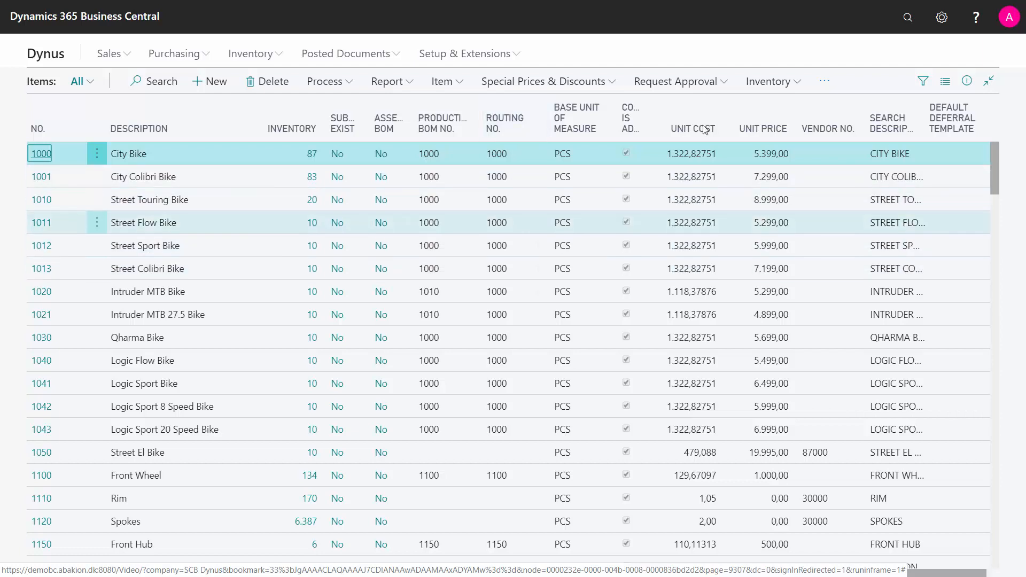
{"action": "mouse_move", "coordinate": [909, 18]}
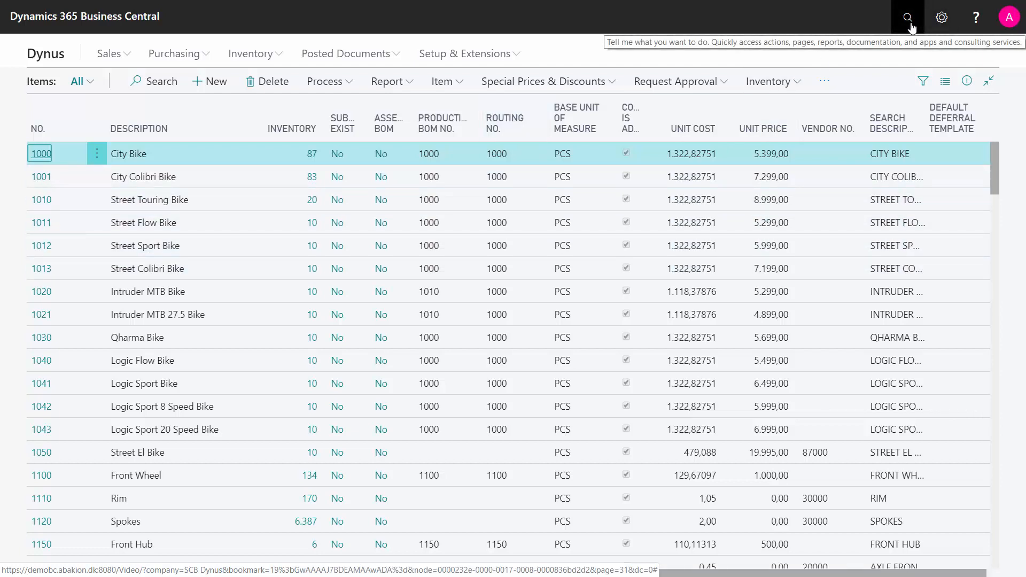
Search 'bom' in Tell Me and go to the Production BOMs page.
{"action": "left_click", "coordinate": [907, 16]}
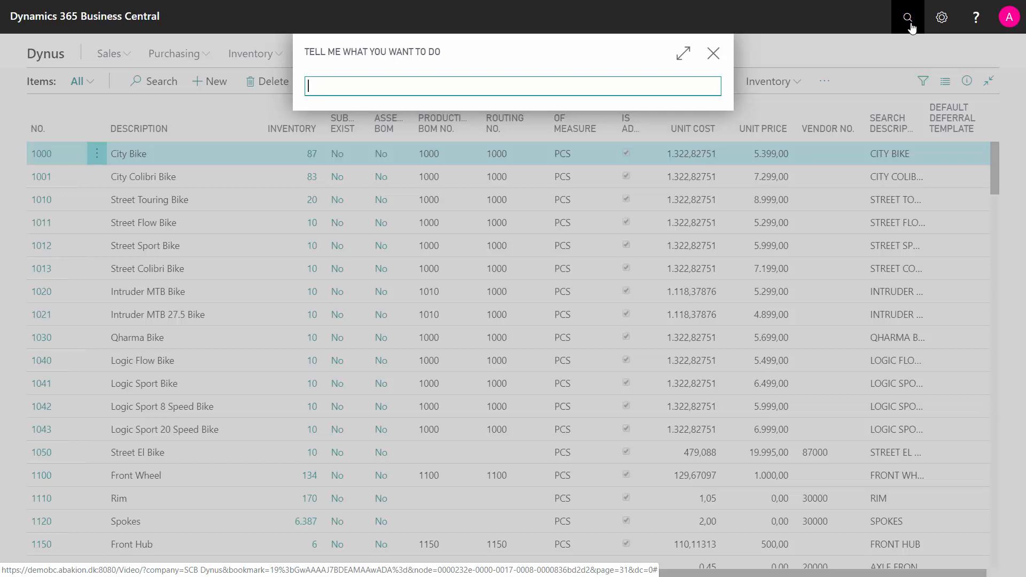
{"action": "type", "text": "bom"}
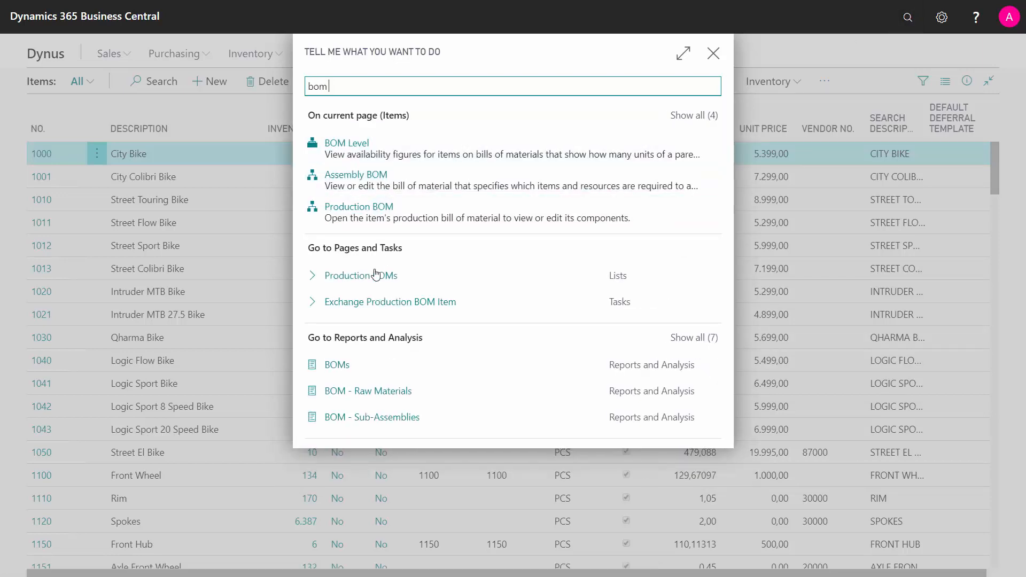
{"action": "left_click", "coordinate": [360, 275]}
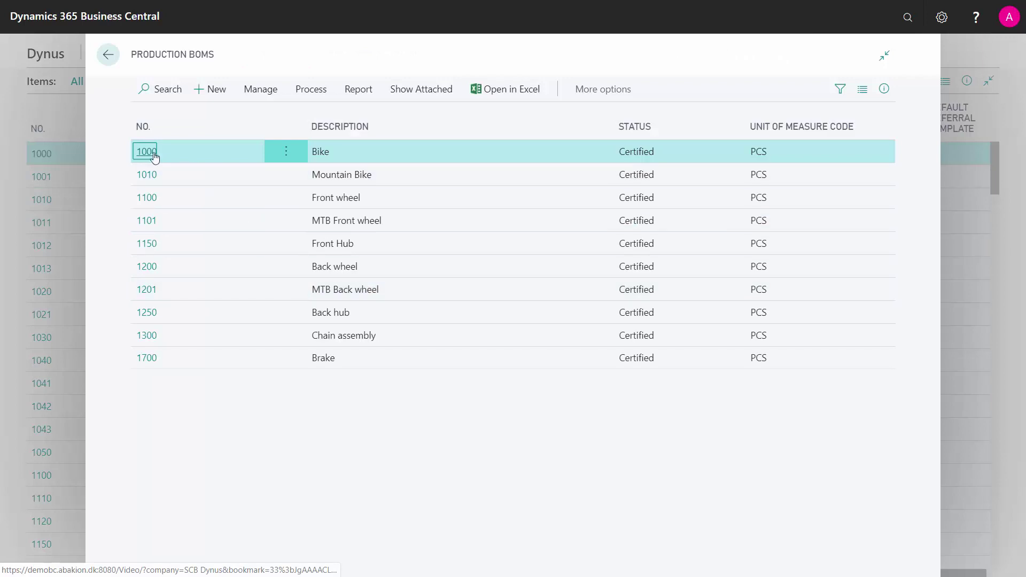
Open BOM 1000 Bike and expand its Process actions.
{"action": "left_click", "coordinate": [145, 151]}
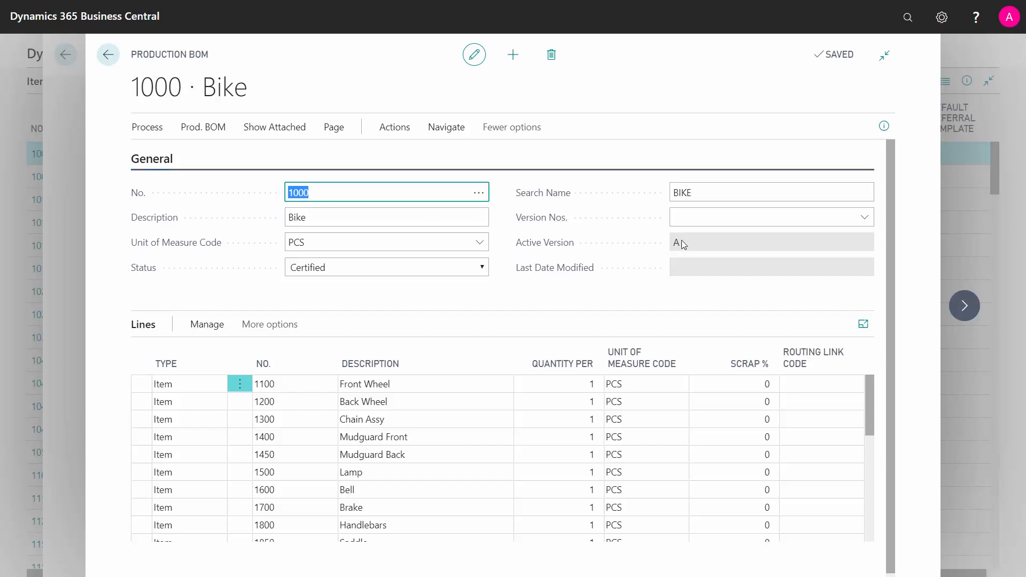
{"action": "left_click", "coordinate": [696, 242]}
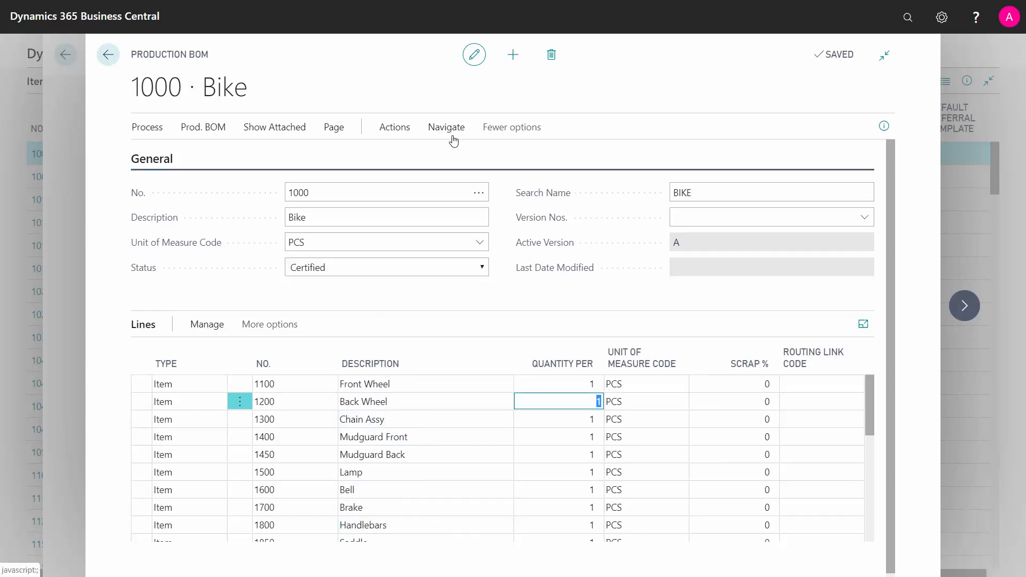
{"action": "left_click", "coordinate": [147, 127]}
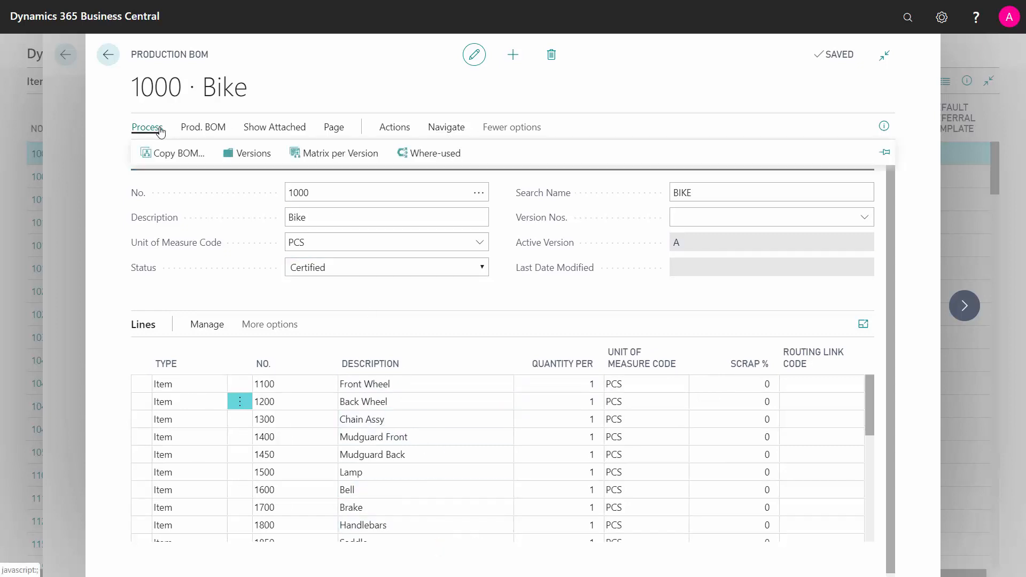
Open the version list for BOM 1000 and view version A.
{"action": "left_click", "coordinate": [147, 127]}
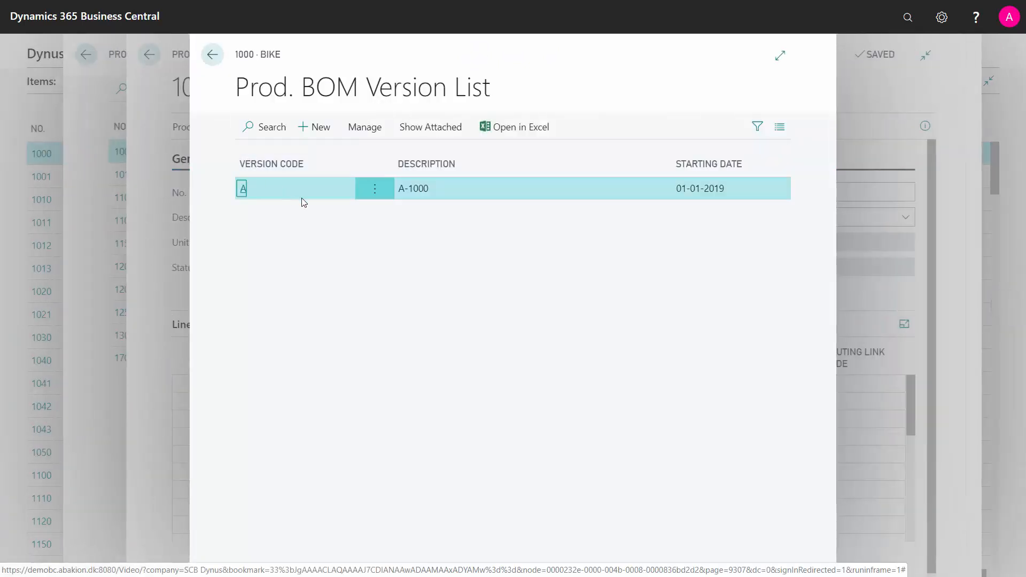
{"action": "left_click", "coordinate": [364, 127]}
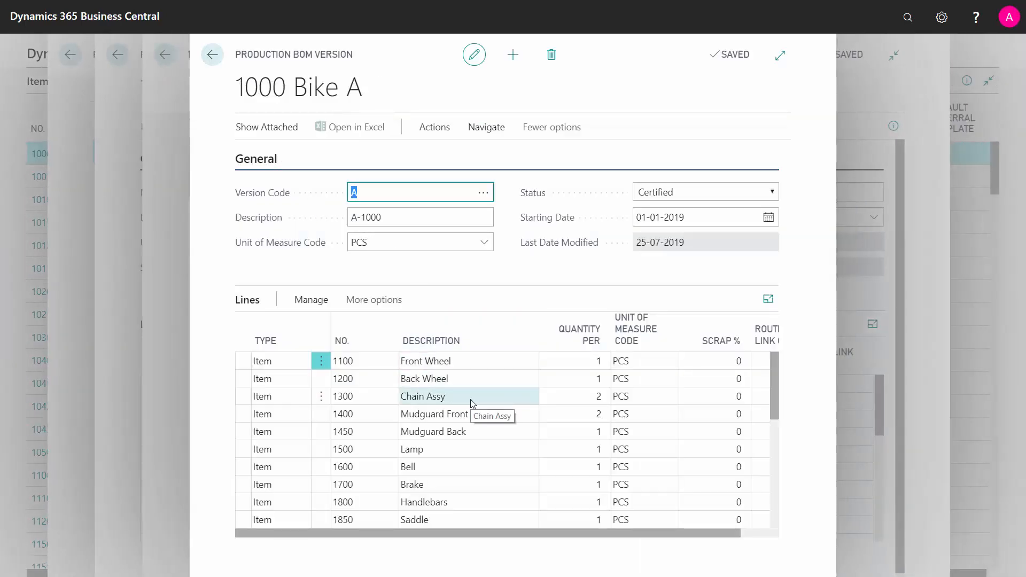
{"action": "left_click", "coordinate": [435, 413]}
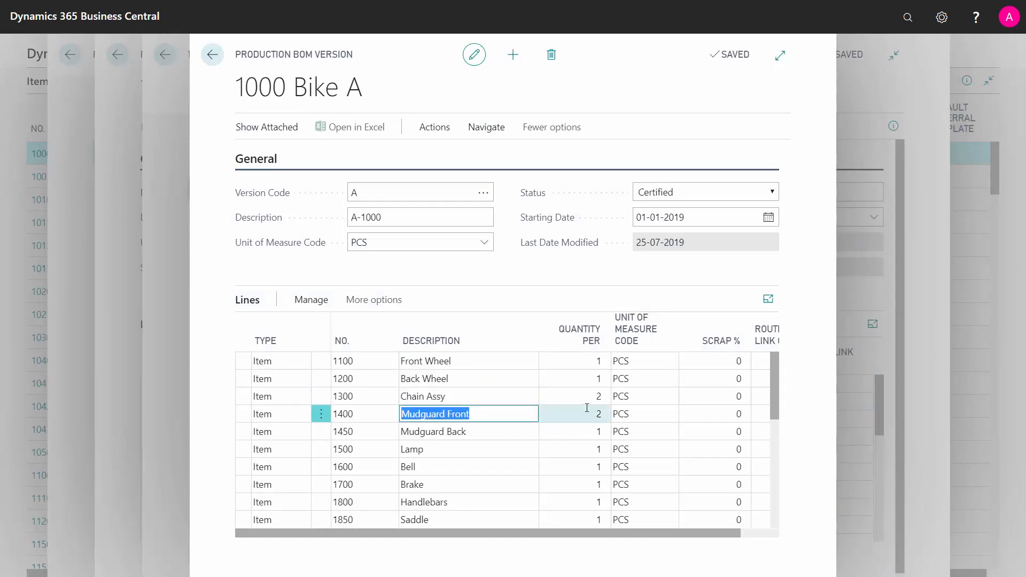
{"action": "left_click", "coordinate": [577, 397]}
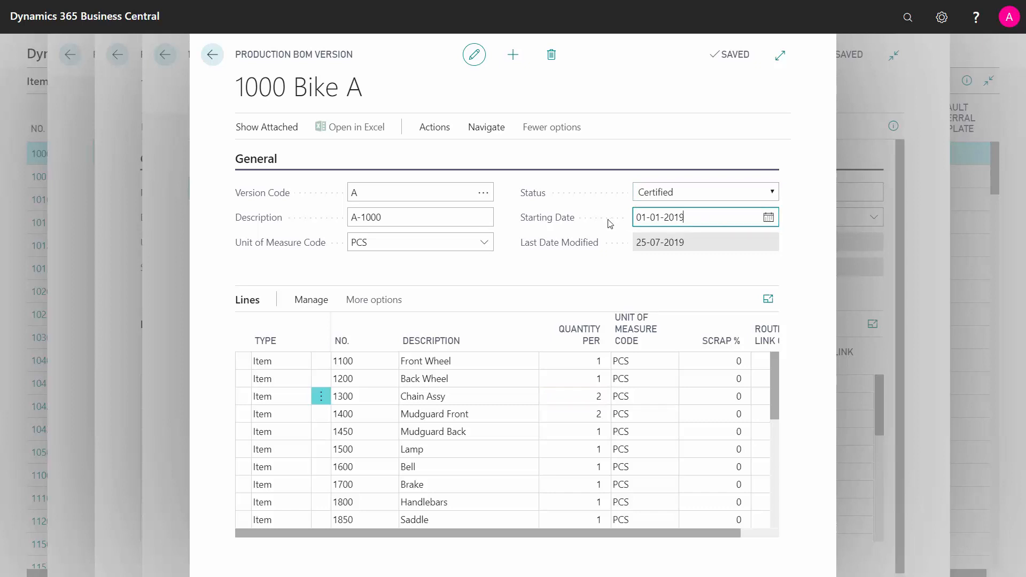
{"action": "mouse_move", "coordinate": [450, 130]}
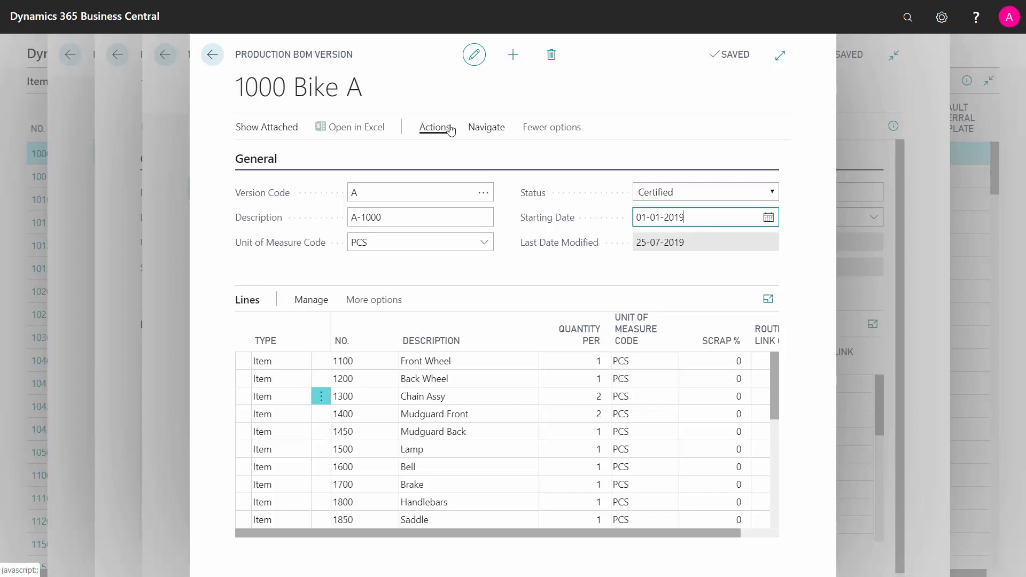
Add version B, description B-1000, unit PCS, starting 01-07-2019.
{"action": "left_click", "coordinate": [513, 54]}
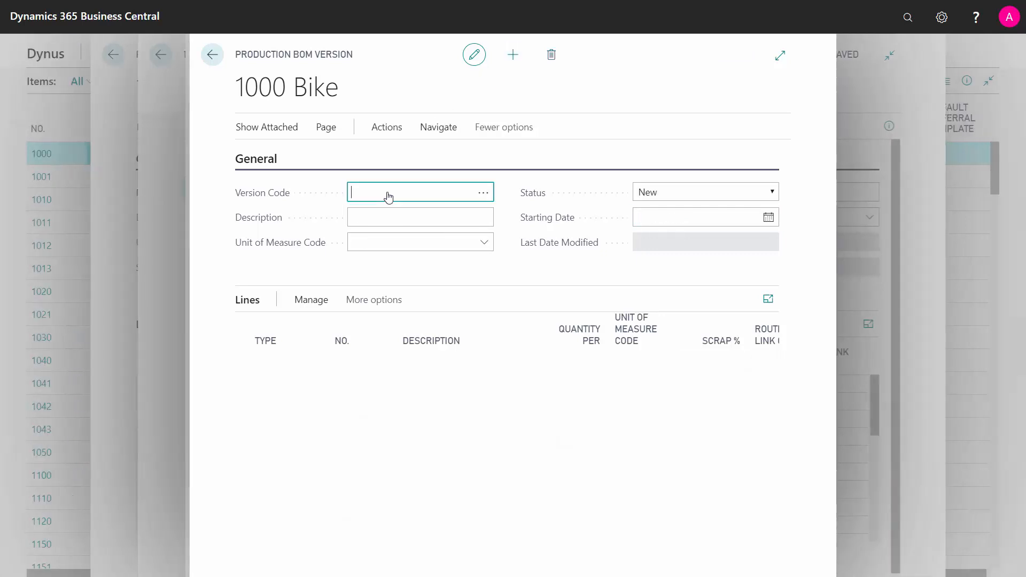
{"action": "type", "text": "B"}
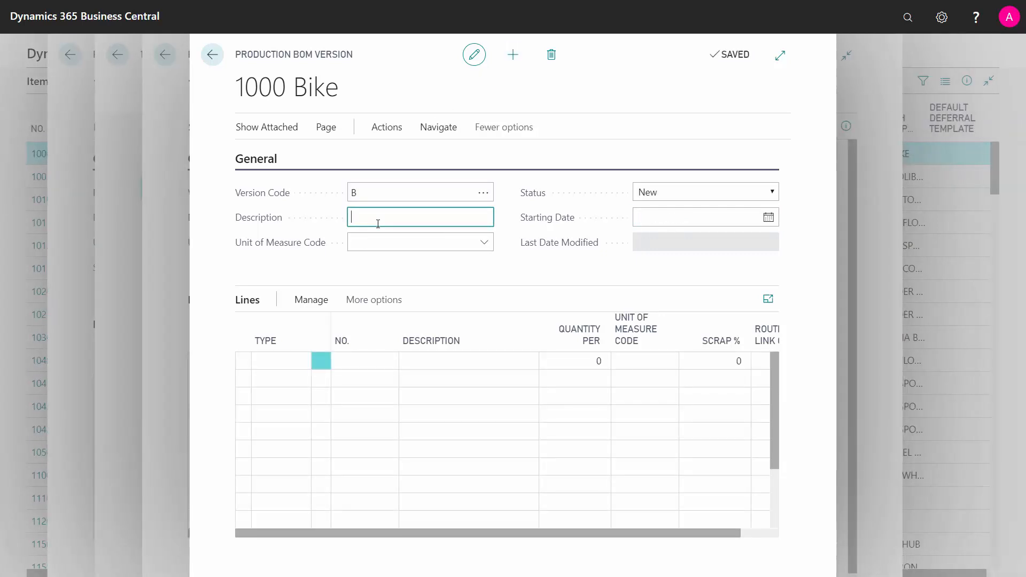
{"action": "type", "text": "B-1000"}
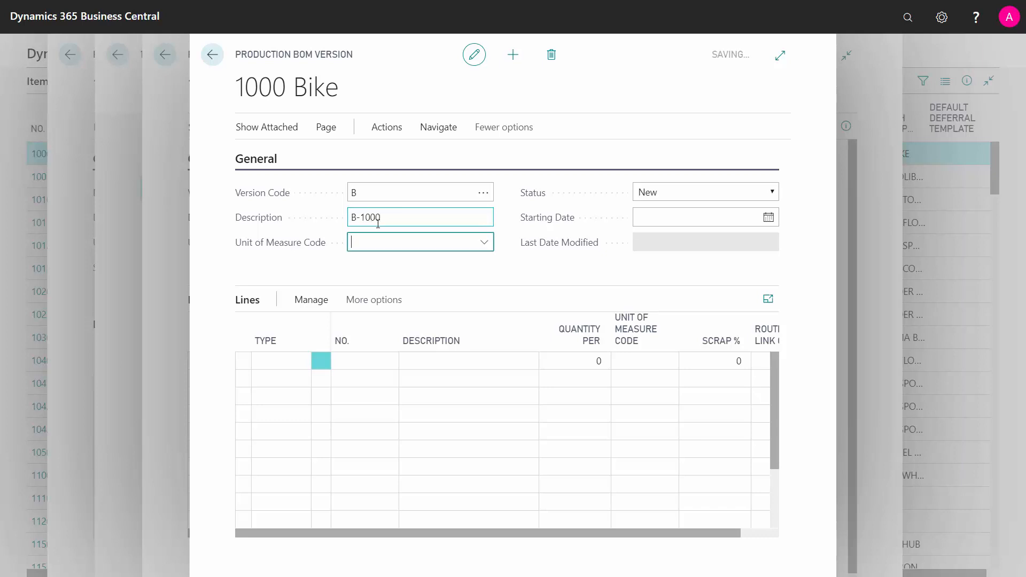
{"action": "type", "text": "pc"}
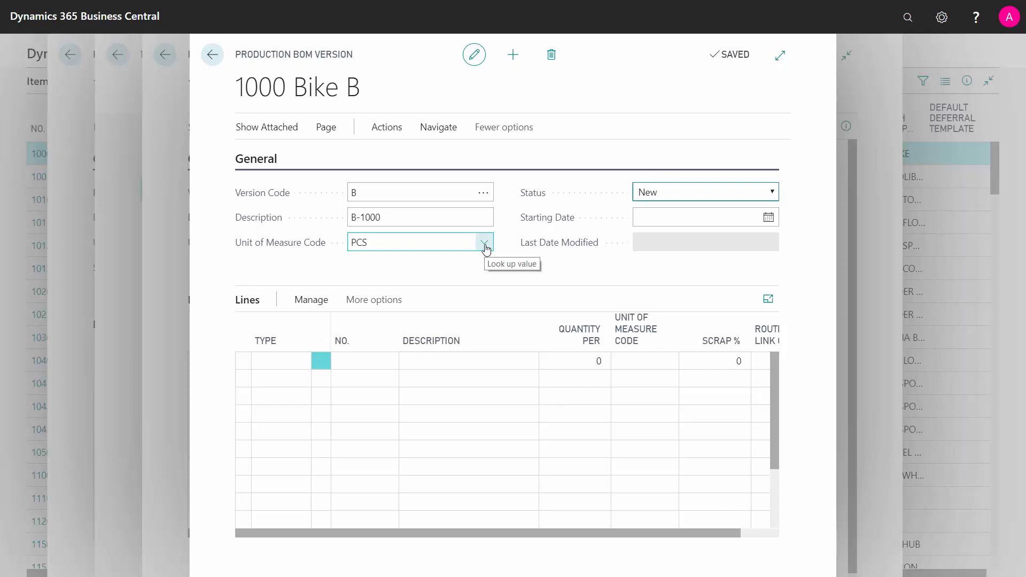
{"action": "left_click", "coordinate": [485, 245]}
{"action": "type", "text": "01-07-2019"}
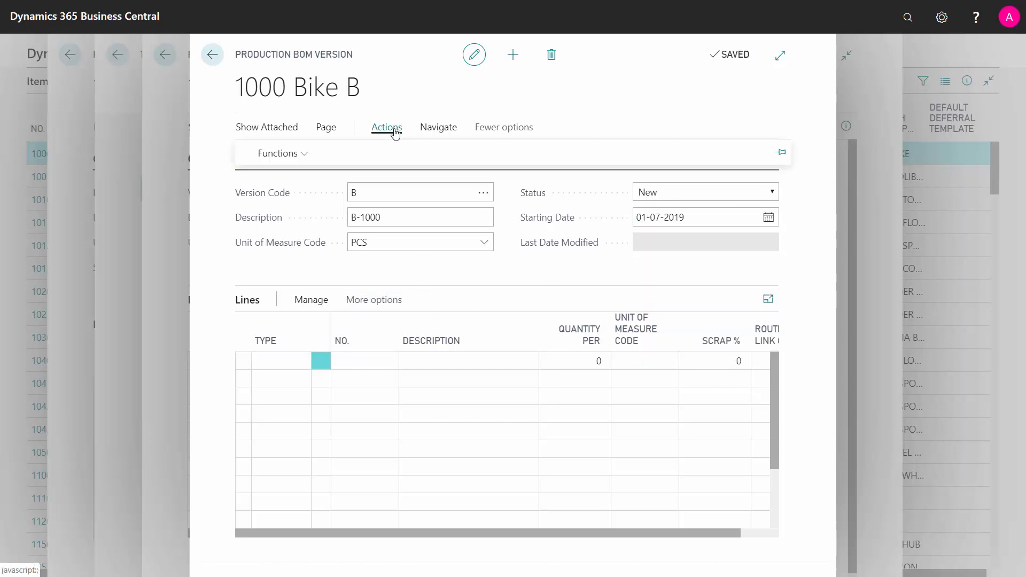
Copy the component lines from version A into version B.
{"action": "left_click", "coordinate": [278, 154]}
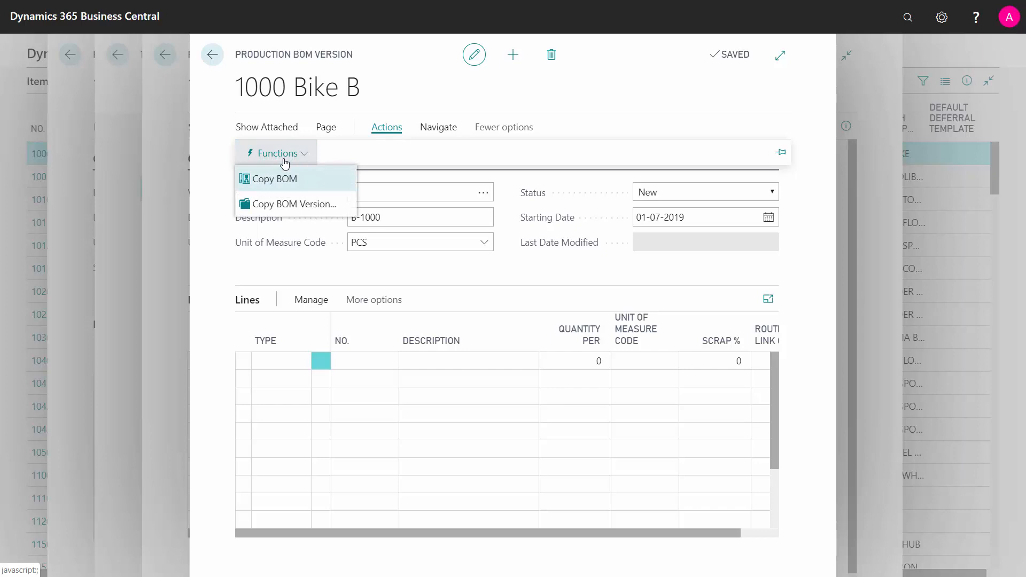
{"action": "mouse_move", "coordinate": [306, 208]}
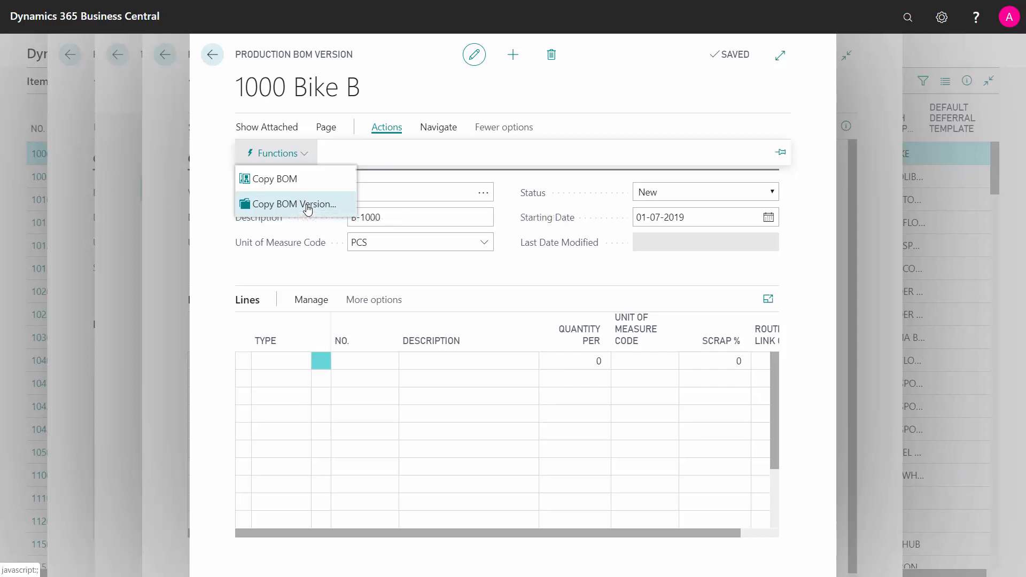
{"action": "left_click", "coordinate": [297, 204]}
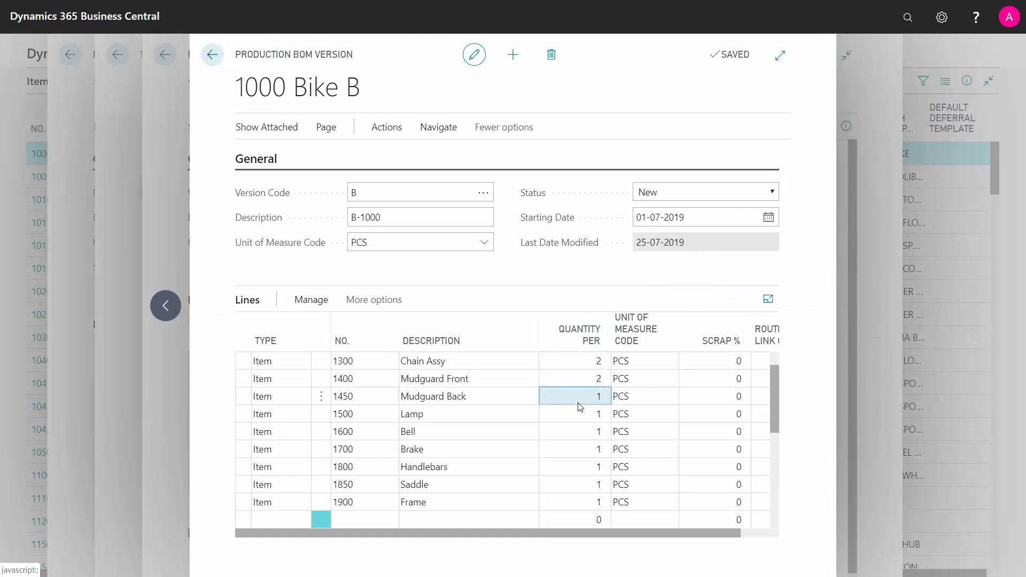
Set Mudguard Back quantity to 2, Lamp to 3, and certify version B.
{"action": "type", "text": "2"}
{"action": "left_click", "coordinate": [575, 413]}
{"action": "type", "text": "3"}
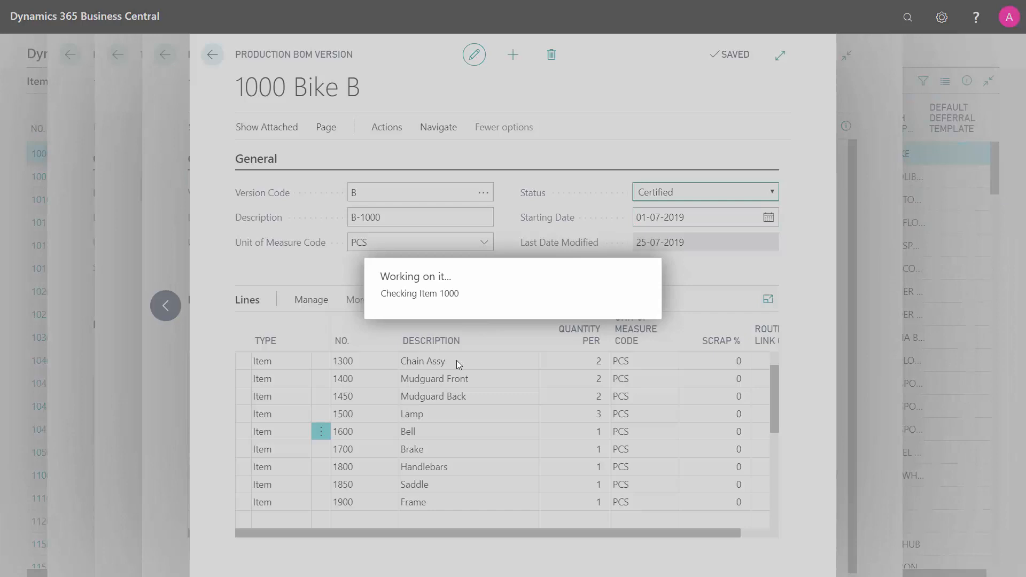
{"action": "mouse_move", "coordinate": [491, 222]}
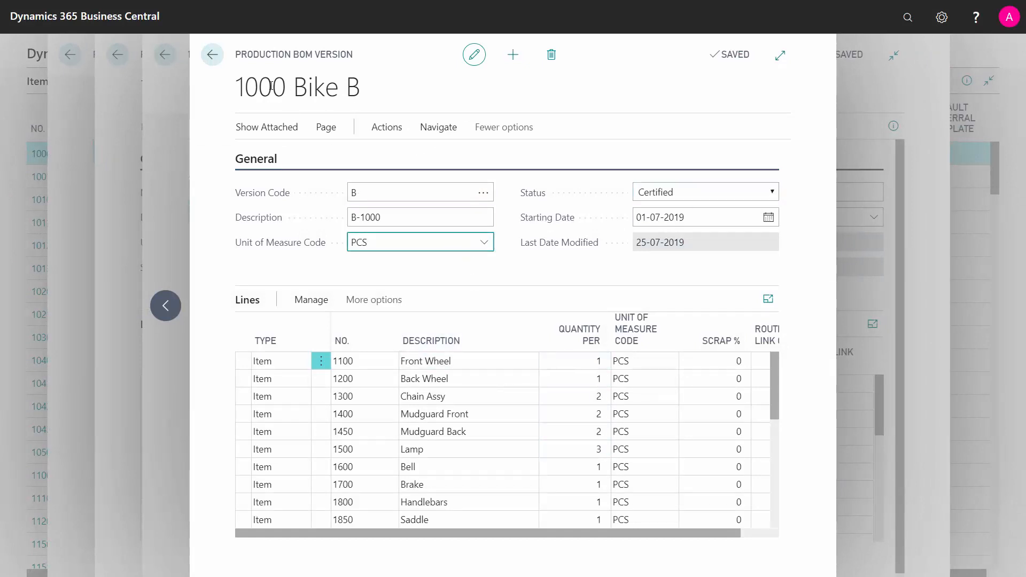
Go back through the version list to the BOM 1000 Bike card.
{"action": "left_click", "coordinate": [211, 54]}
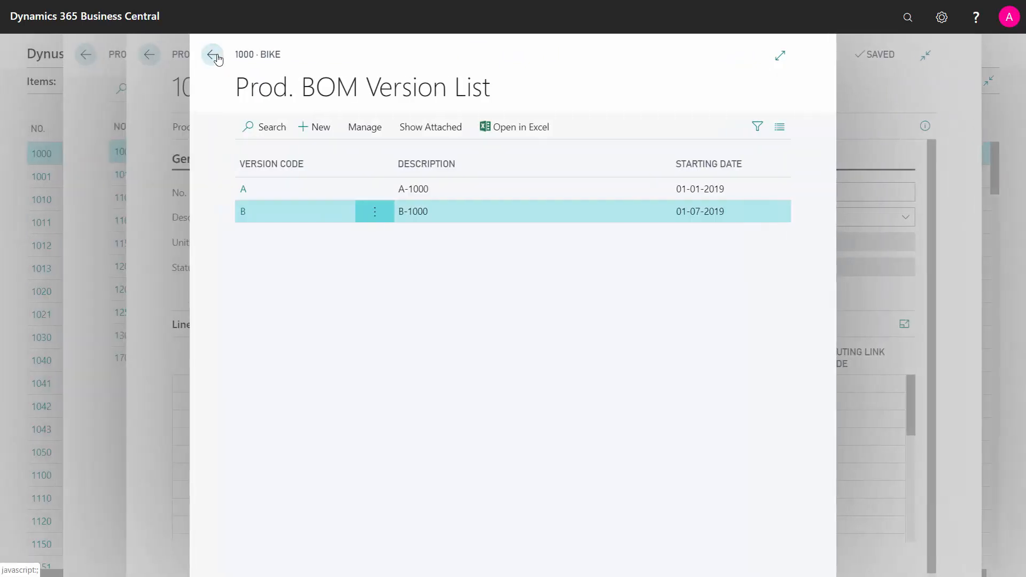
{"action": "left_click", "coordinate": [211, 54]}
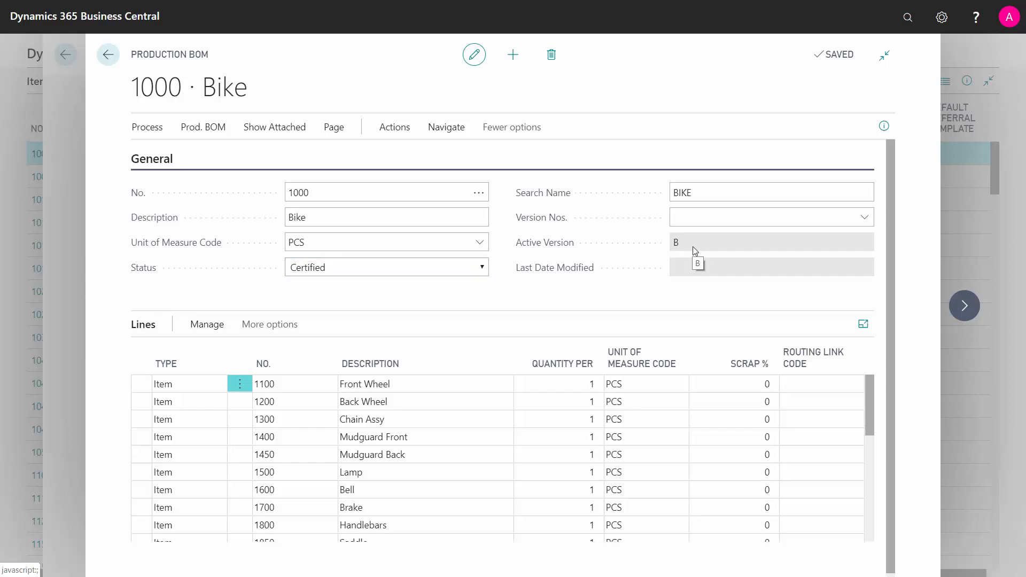
{"action": "mouse_move", "coordinate": [708, 243]}
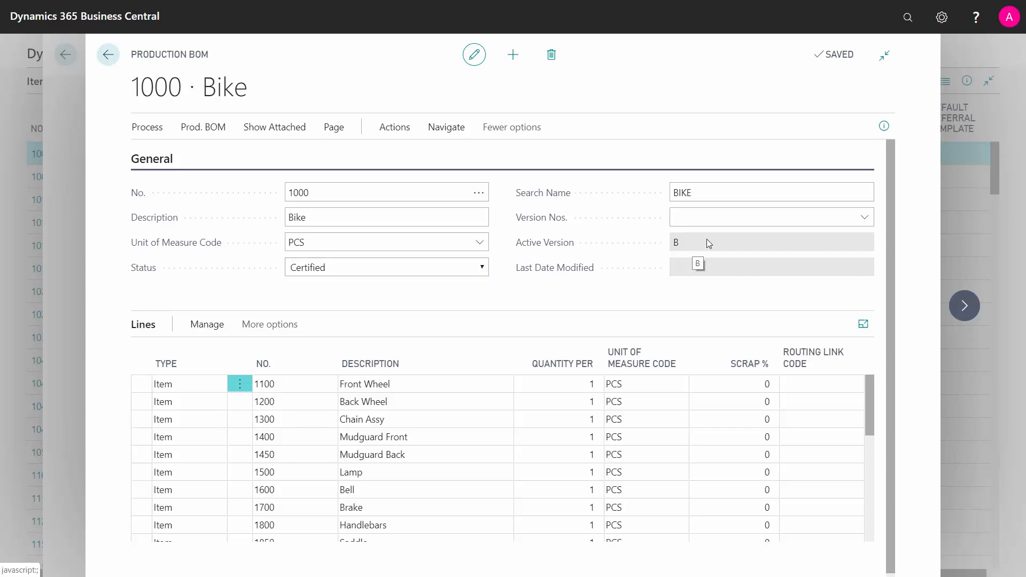